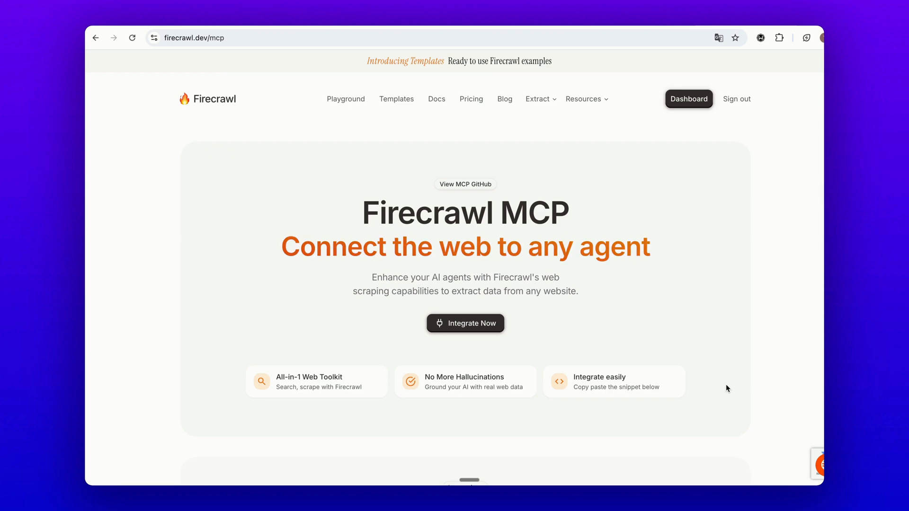
mouse_move(485, 209)
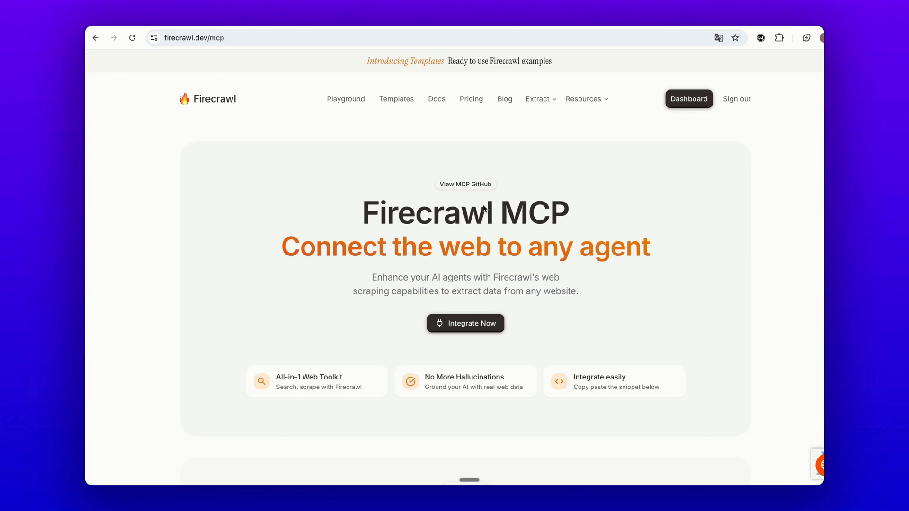
mouse_move(494, 208)
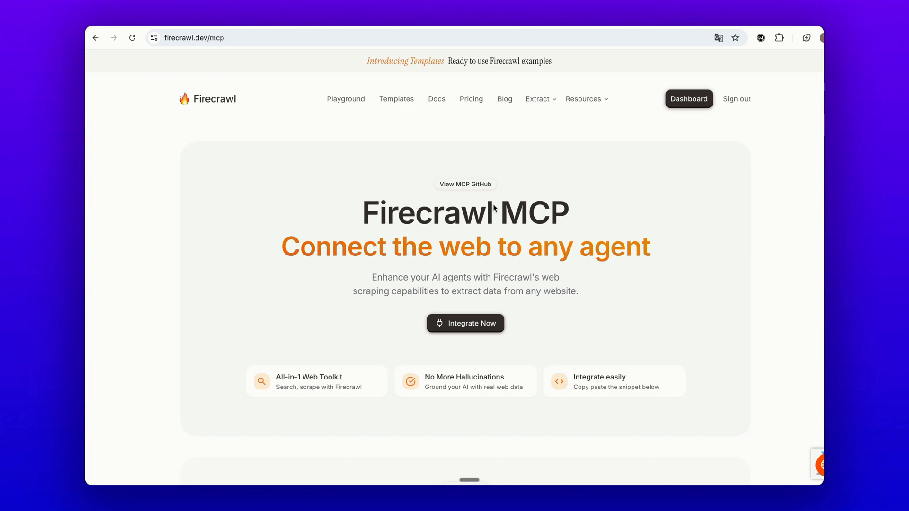
Step: Review Firecrawl's MCP docs and dashboard API key, then open Web Content Scraper's settings
scroll(down, 3)
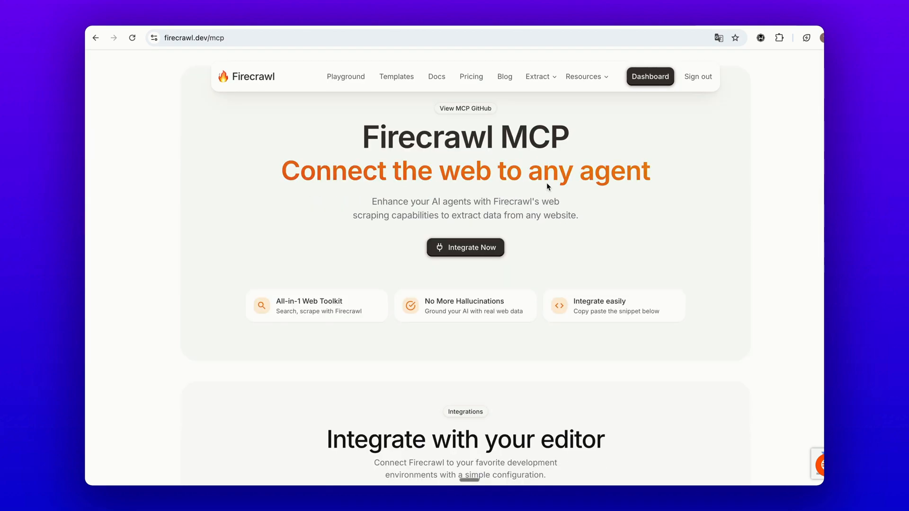
mouse_move(491, 220)
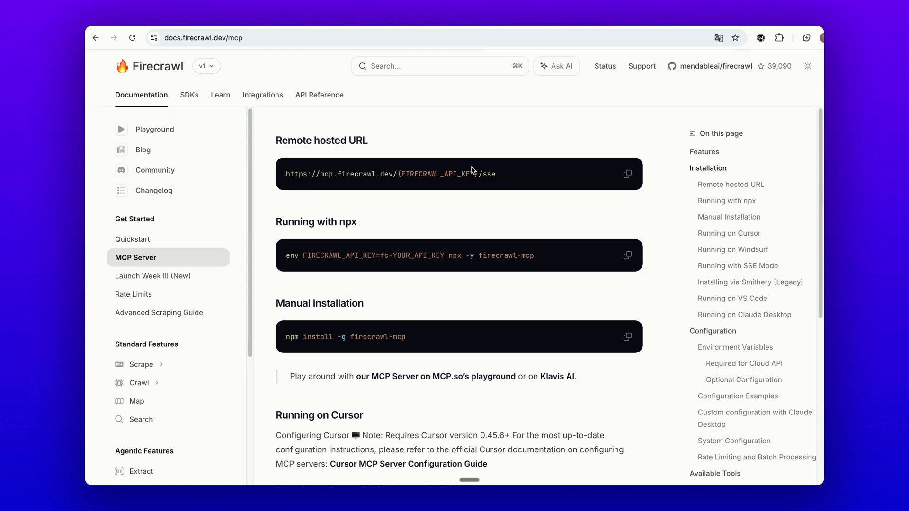
mouse_move(402, 174)
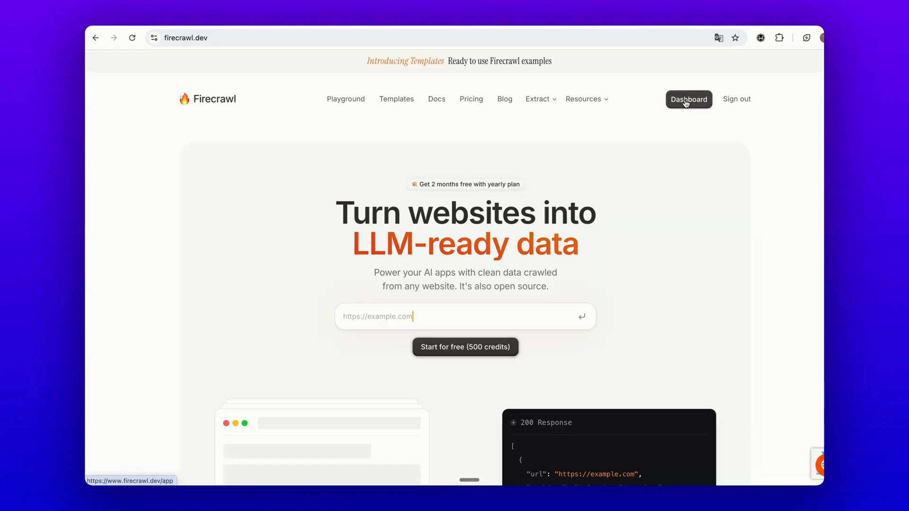
click(689, 99)
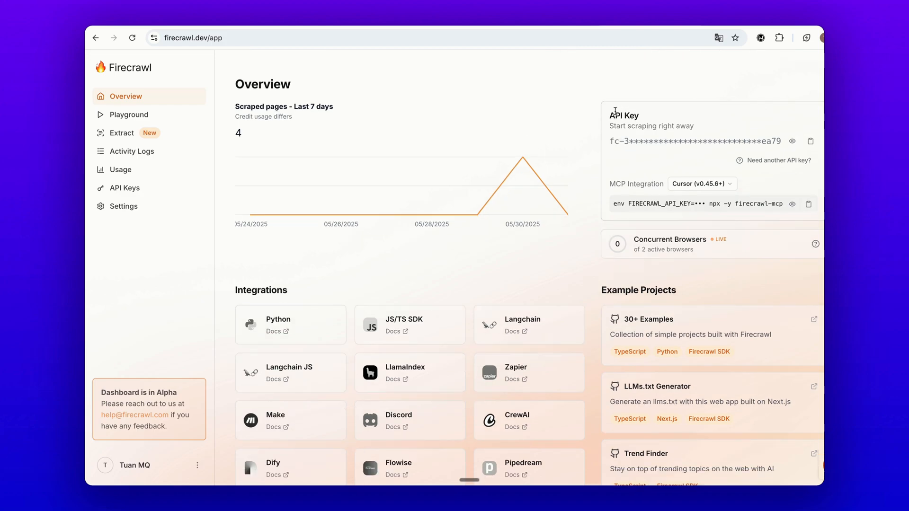
mouse_move(813, 131)
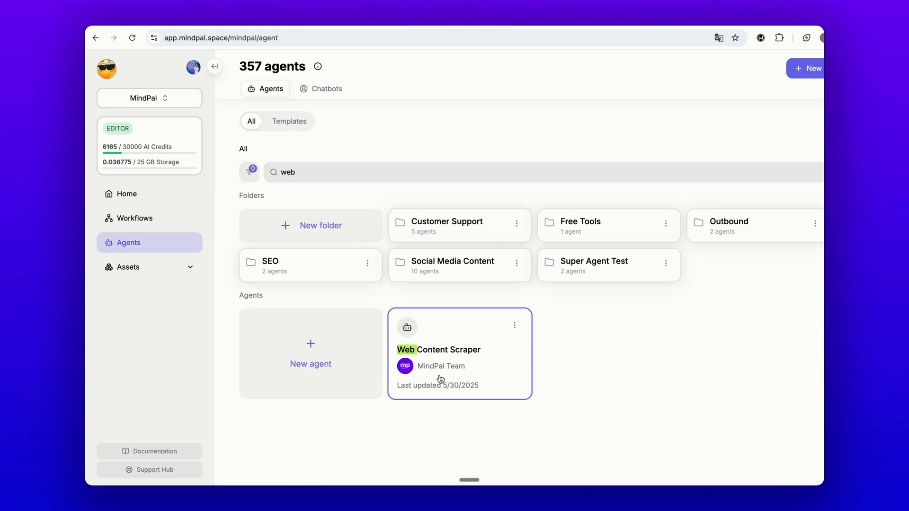
mouse_move(455, 345)
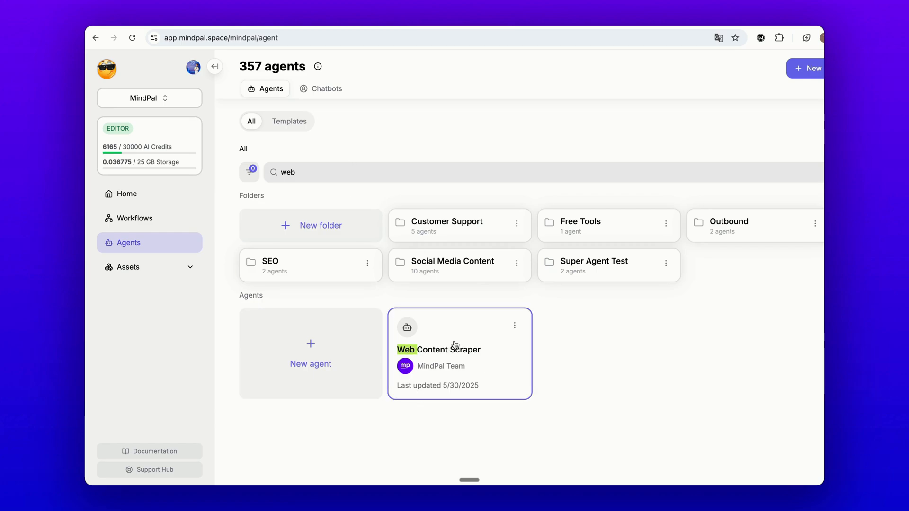
click(439, 350)
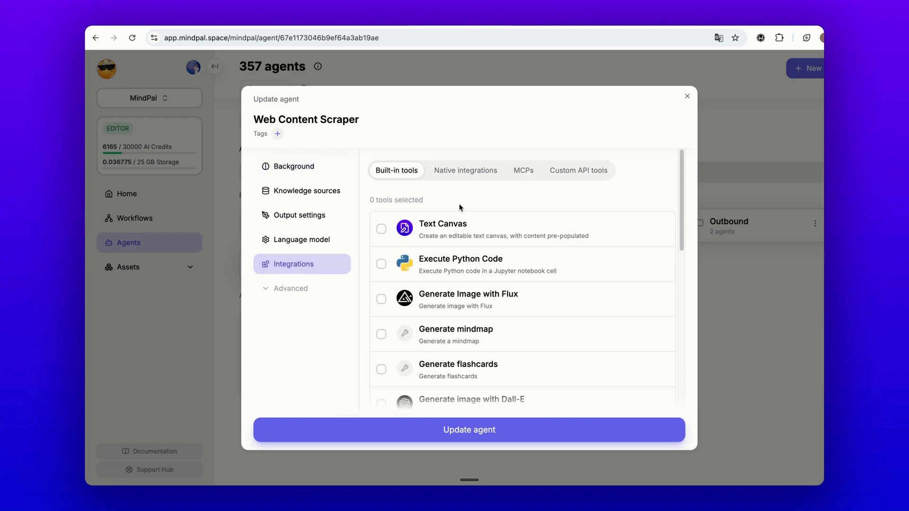
Step: Start a new SSE MCP server and paste the Firecrawl hosted URL as its server URL
click(523, 170)
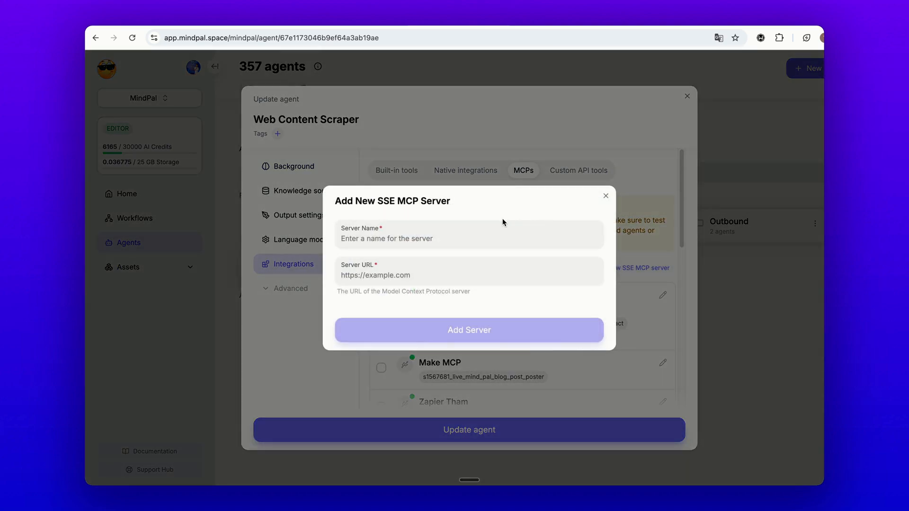
click(470, 275)
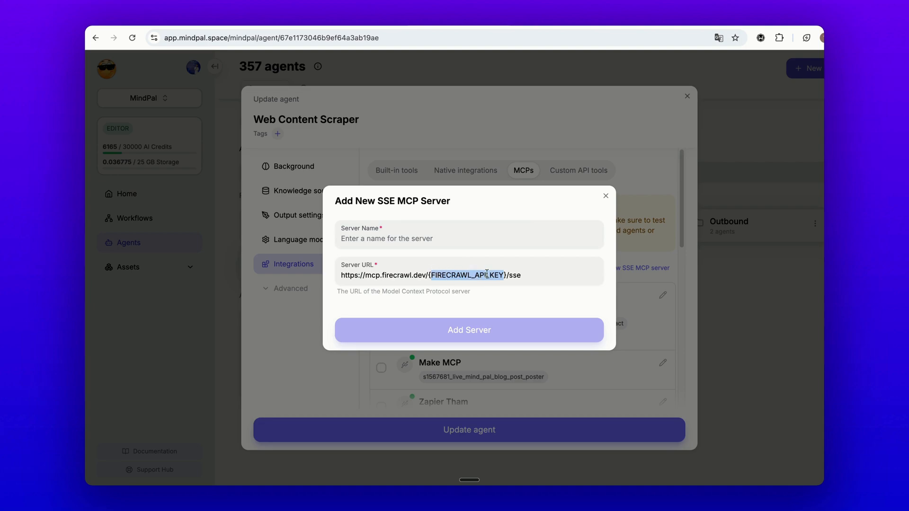
mouse_move(574, 214)
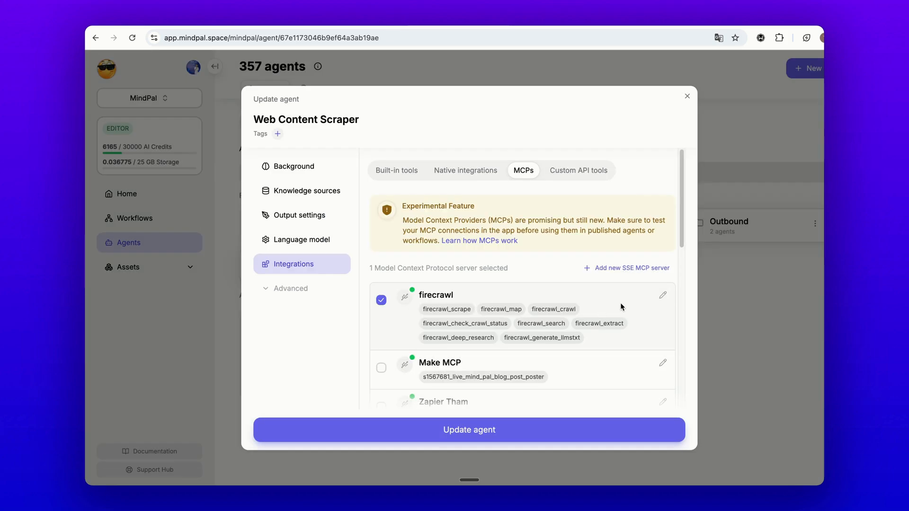
mouse_move(511, 328)
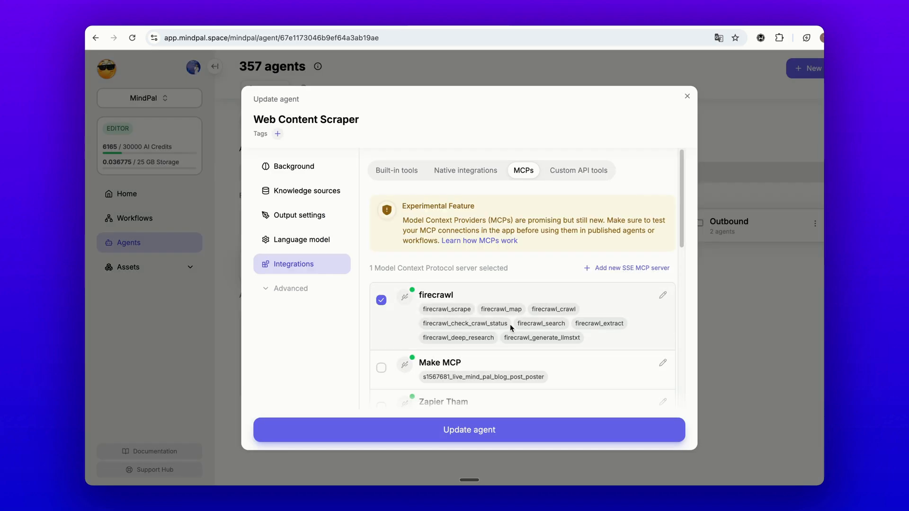
Step: Scroll through the firecrawl MCP server's tools, including firecrawl_map and firecrawl_generate_llmstxt
scroll(down, 3)
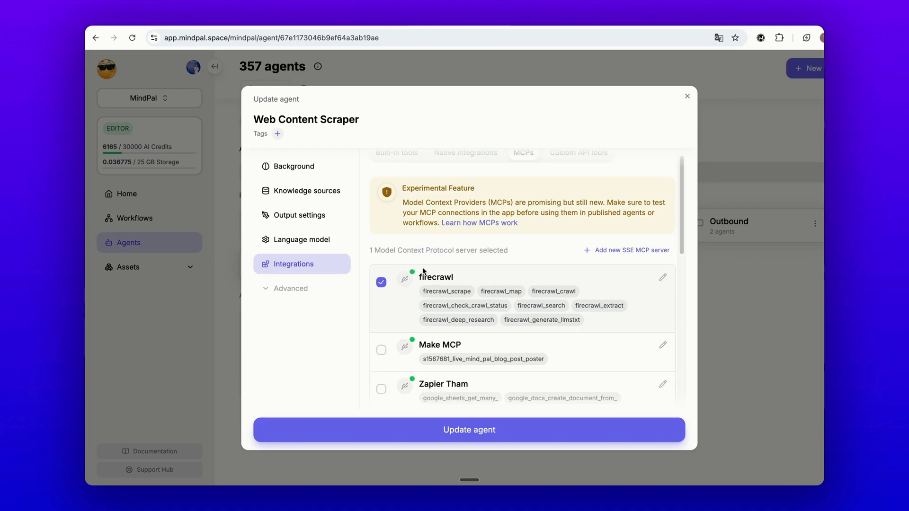
mouse_move(401, 280)
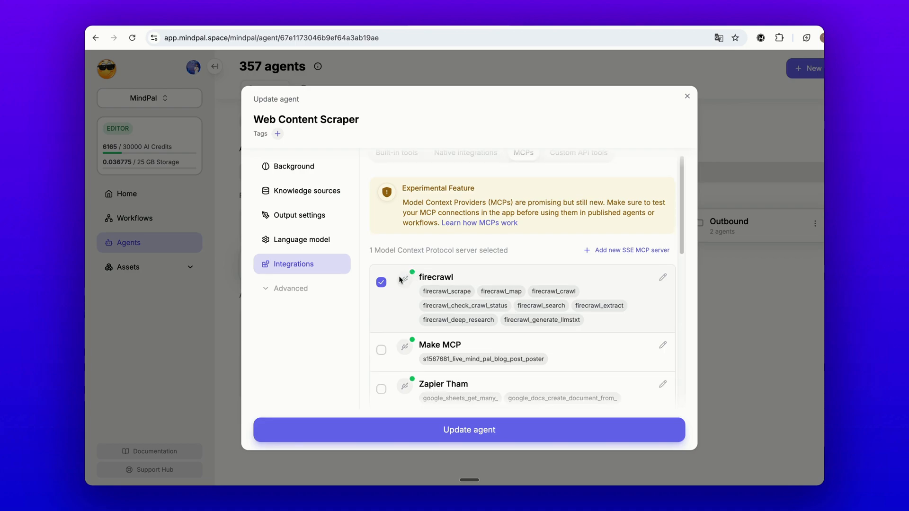
mouse_move(411, 273)
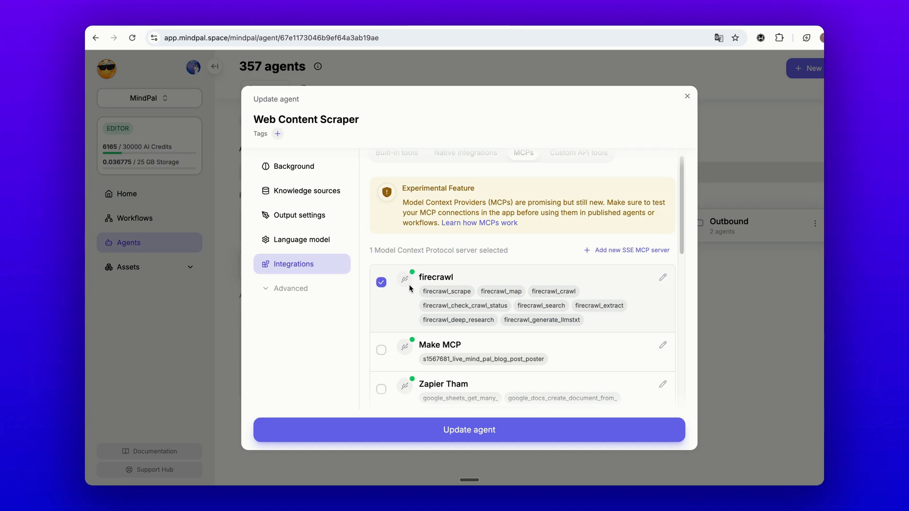
mouse_move(547, 370)
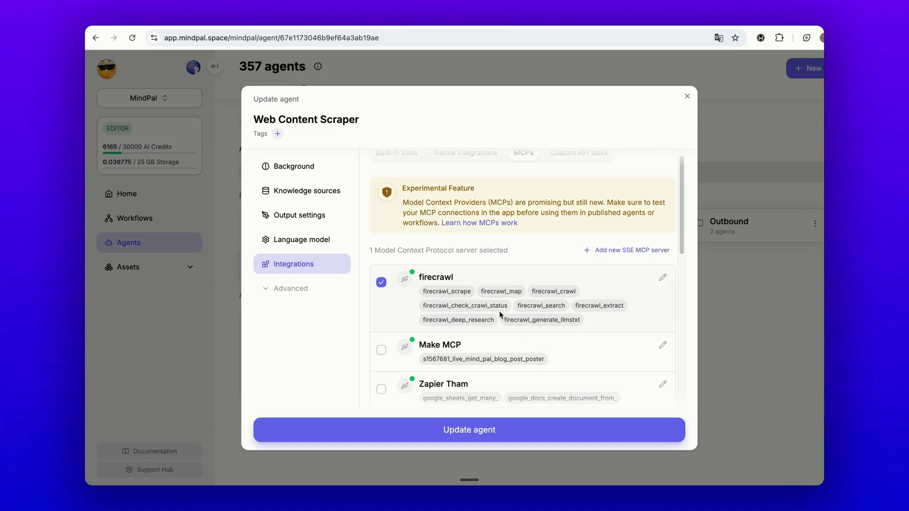
mouse_move(561, 283)
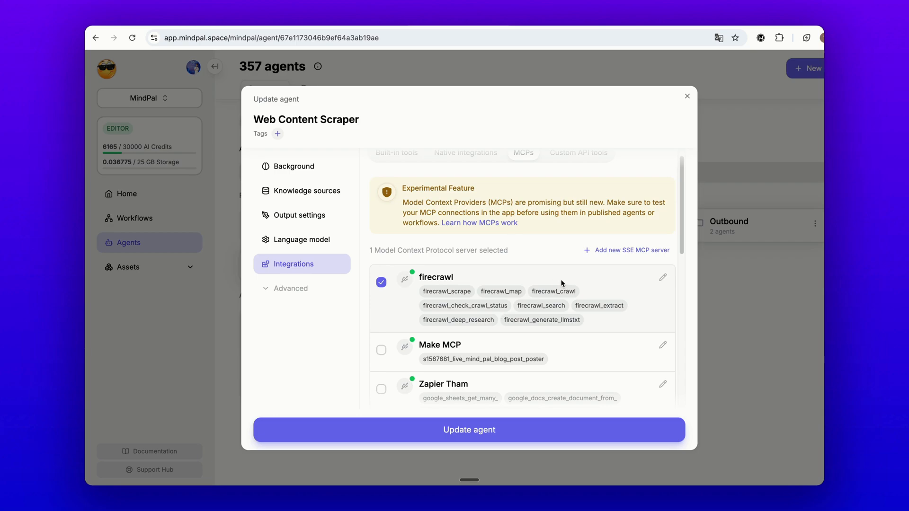
mouse_move(518, 319)
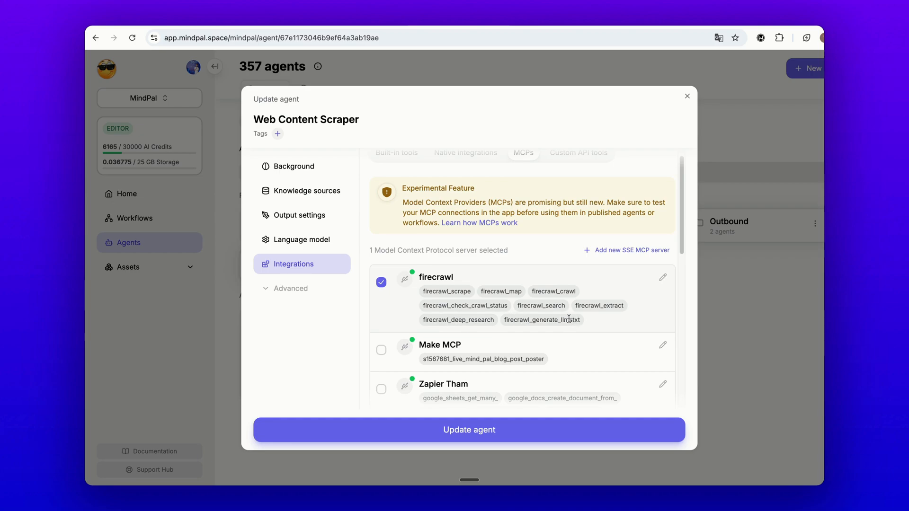
Step: Update the agent with the firecrawl server and open the Mindpal.io Sitemap Retrieval chat
click(687, 97)
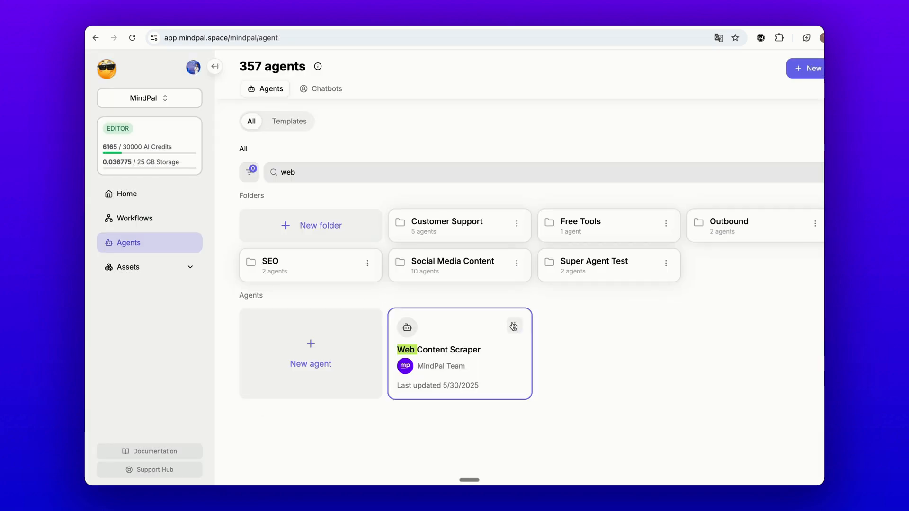
click(458, 353)
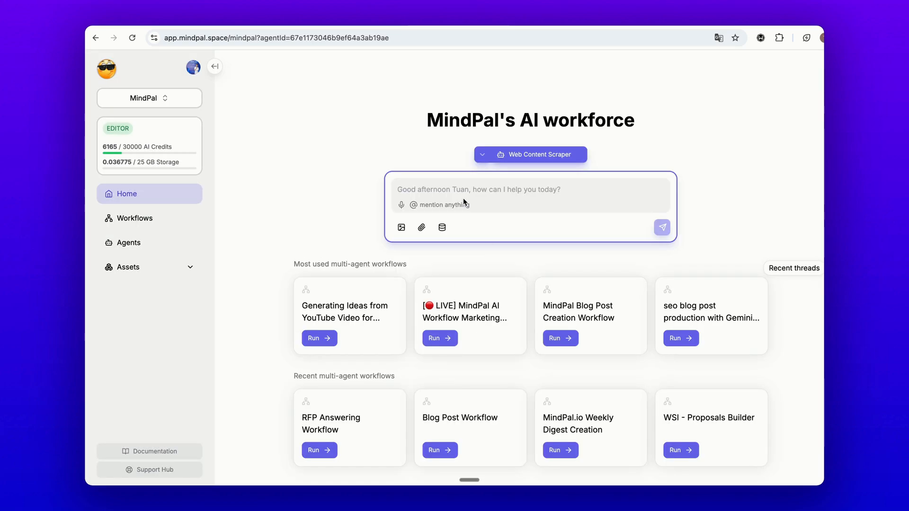
click(475, 189)
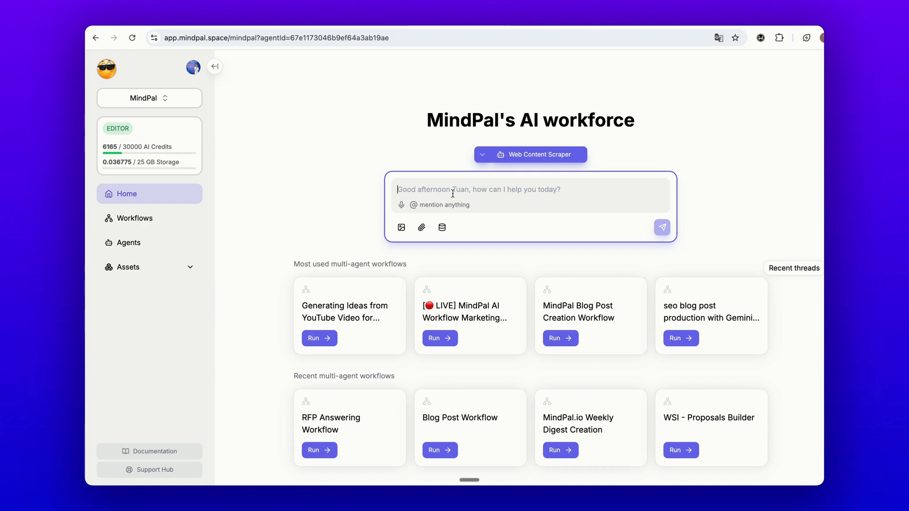
click(661, 226)
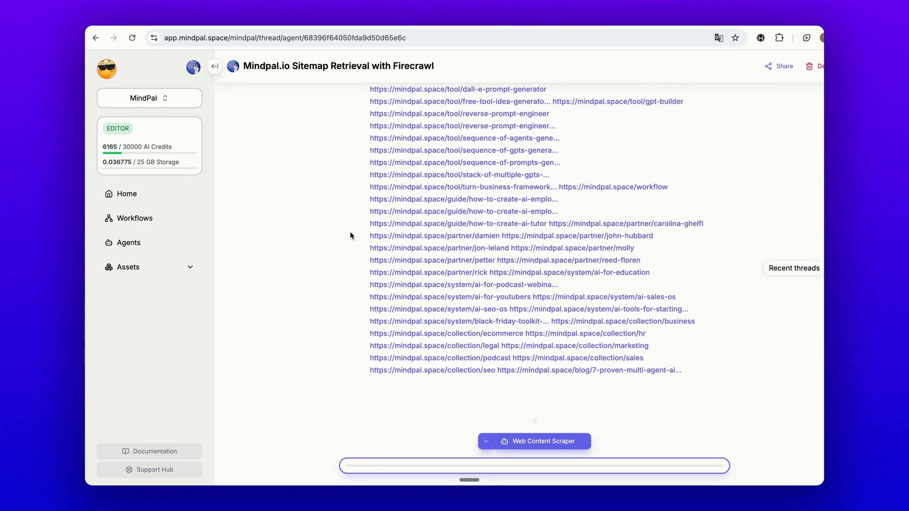
Step: Scroll through the agent's list of mindpal.space sitemap URLs
scroll(down, 3)
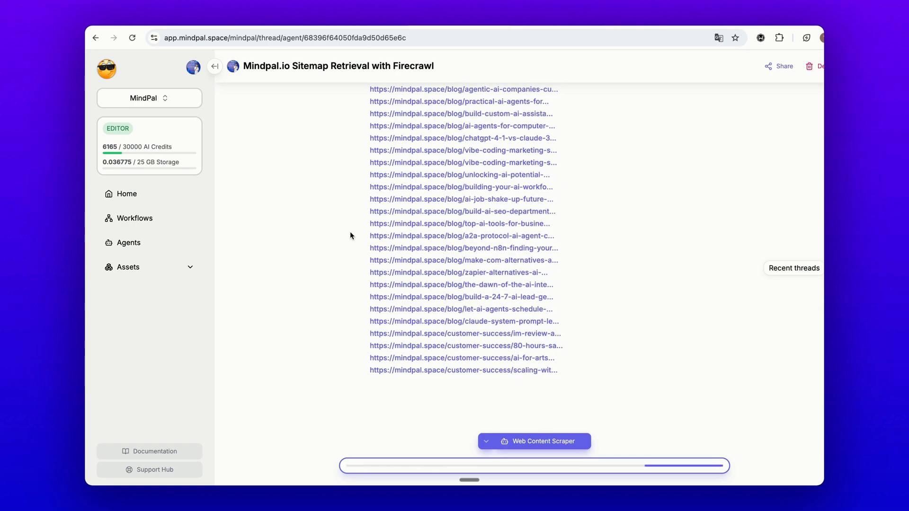
scroll(down, 3)
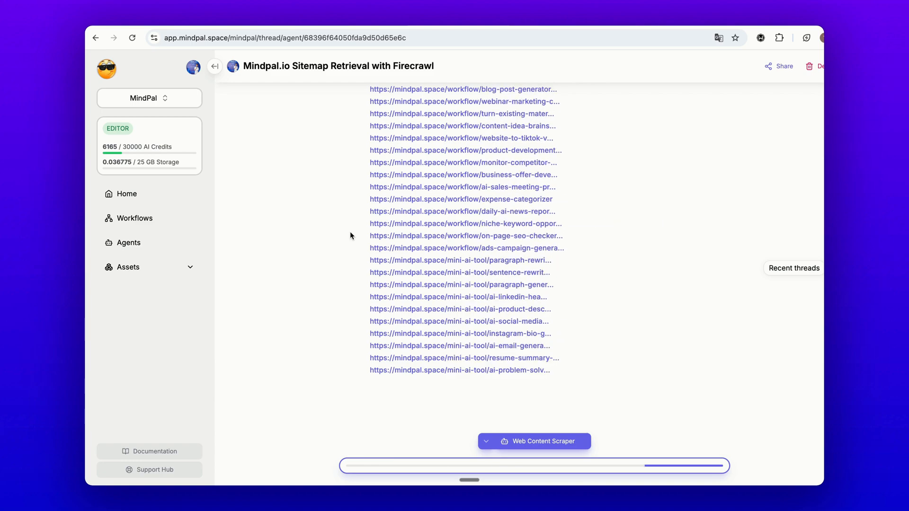
scroll(down, 3)
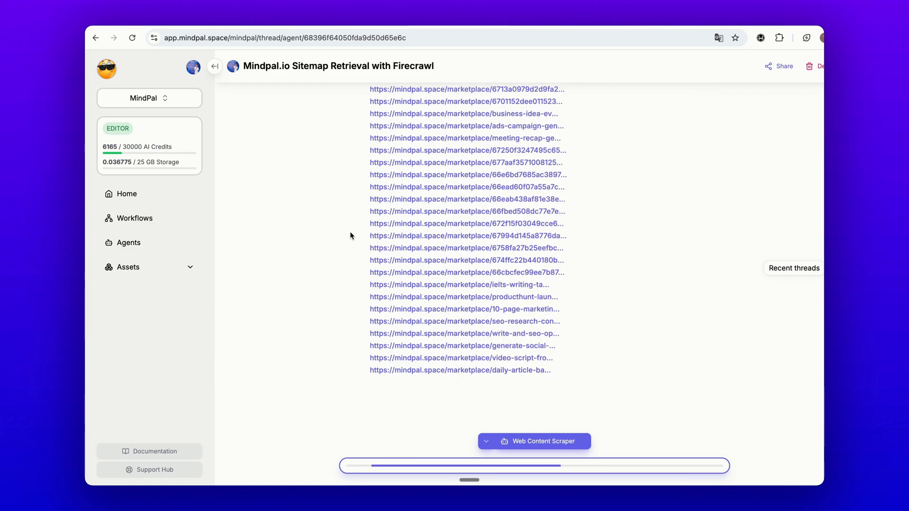
scroll(down, 3)
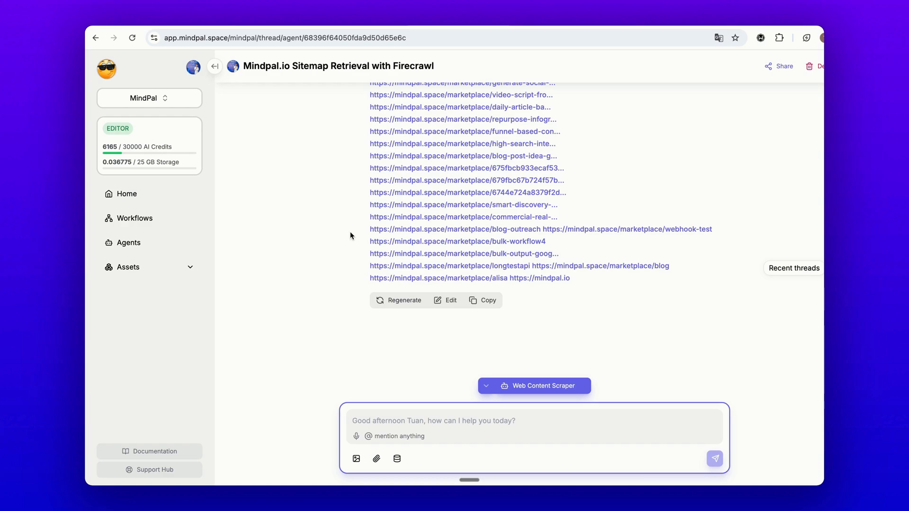
Step: Request 'create the llm.txt for mindpal.io' and collapse the tool's raw JSON result
click(714, 458)
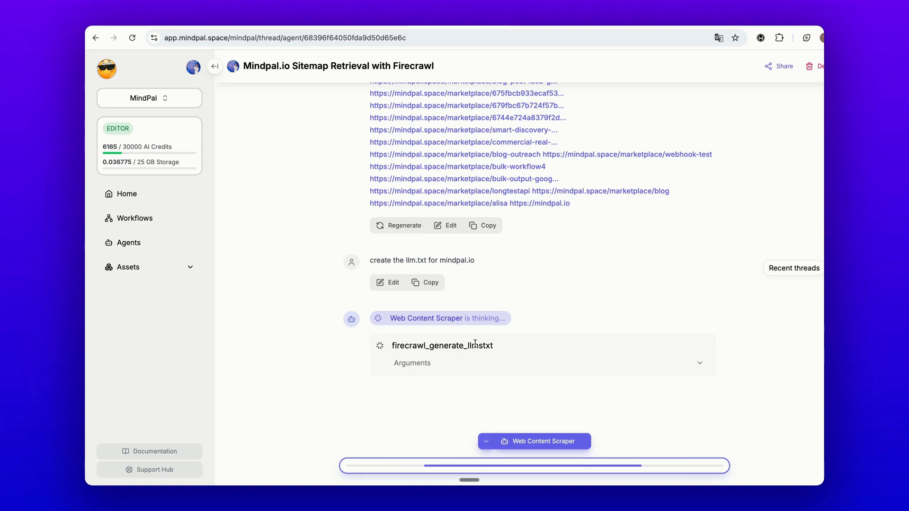
mouse_move(526, 269)
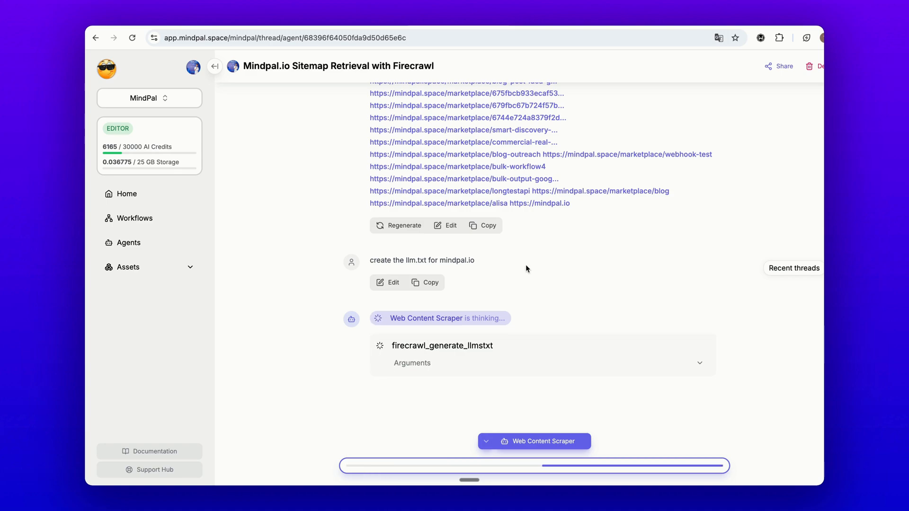
mouse_move(479, 270)
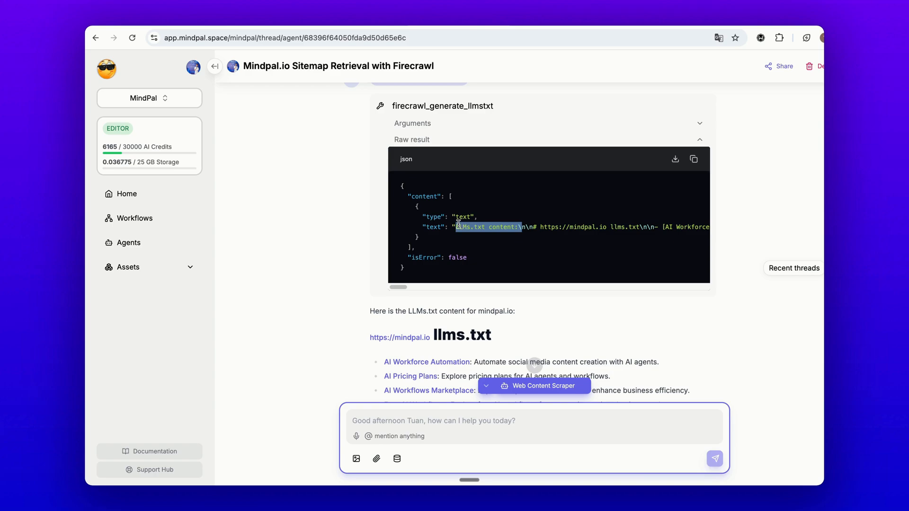
click(411, 139)
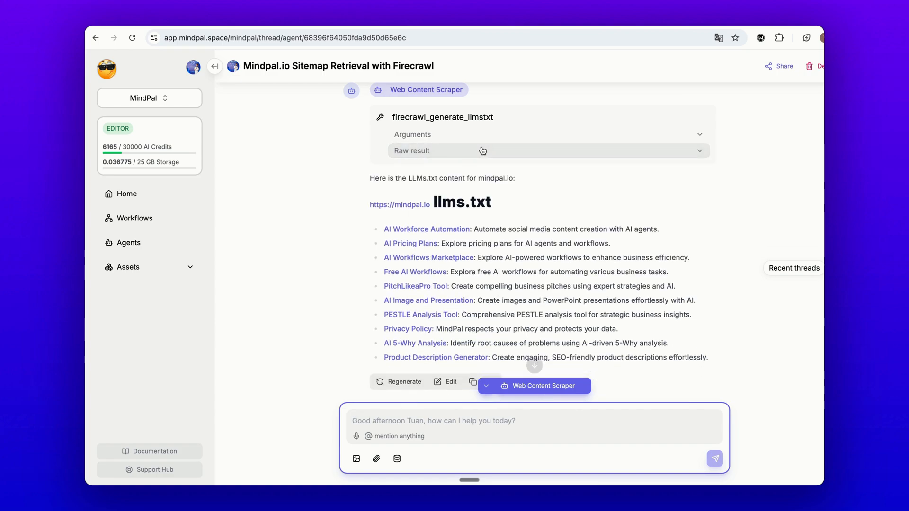